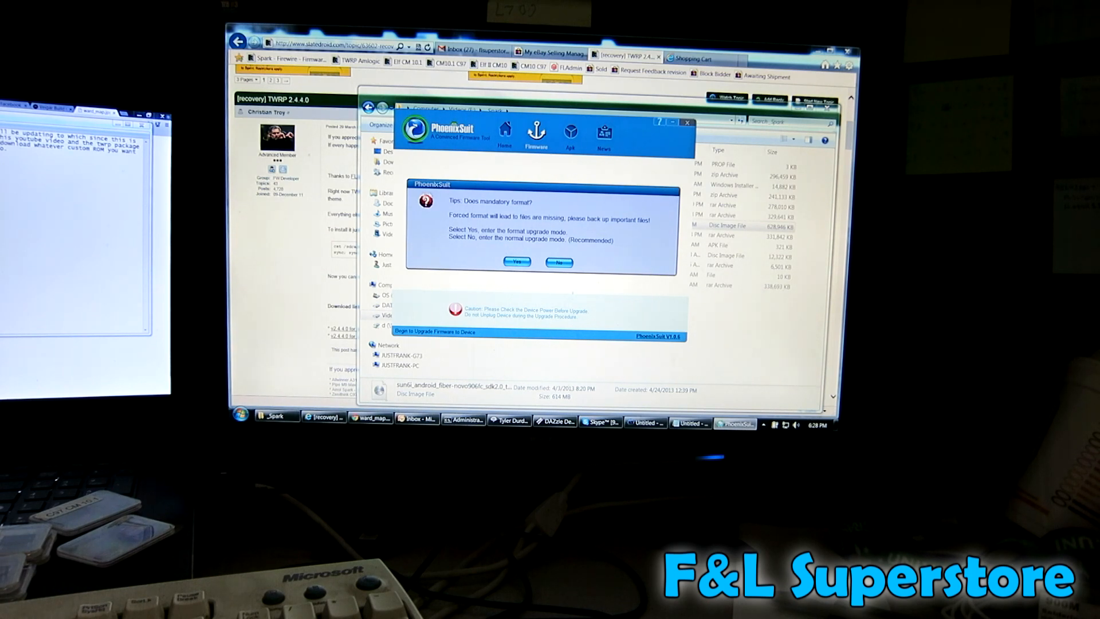
Step: Upgrade the firmware in normal mode without forced format, confirm success, and close PhoenixSuit
{"action": "left_click", "coordinate": [558, 261]}
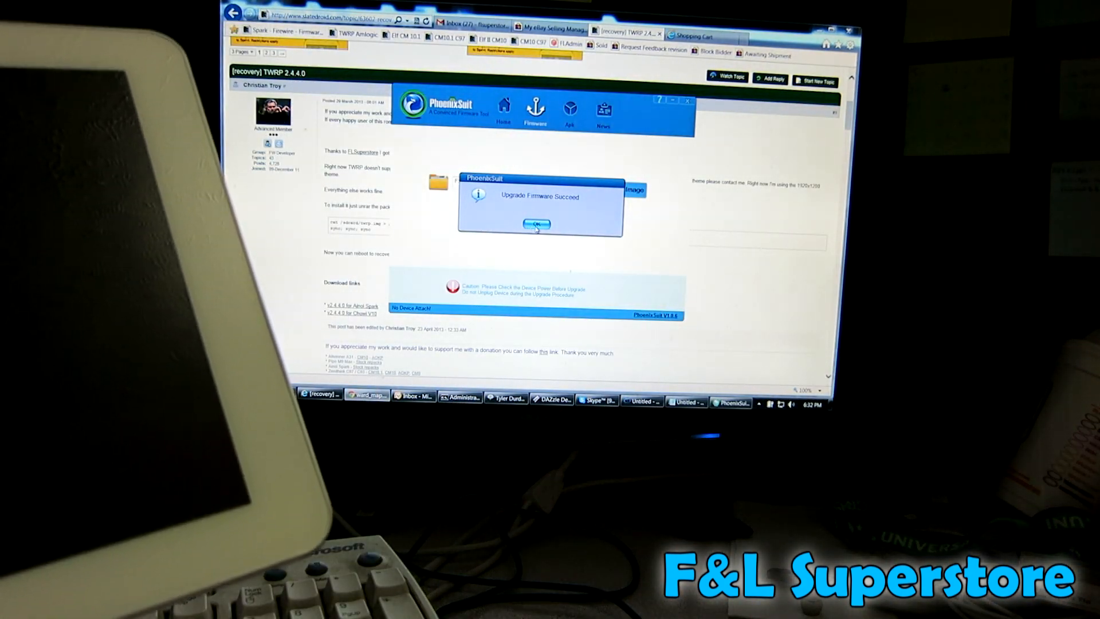
{"action": "left_click", "coordinate": [536, 224]}
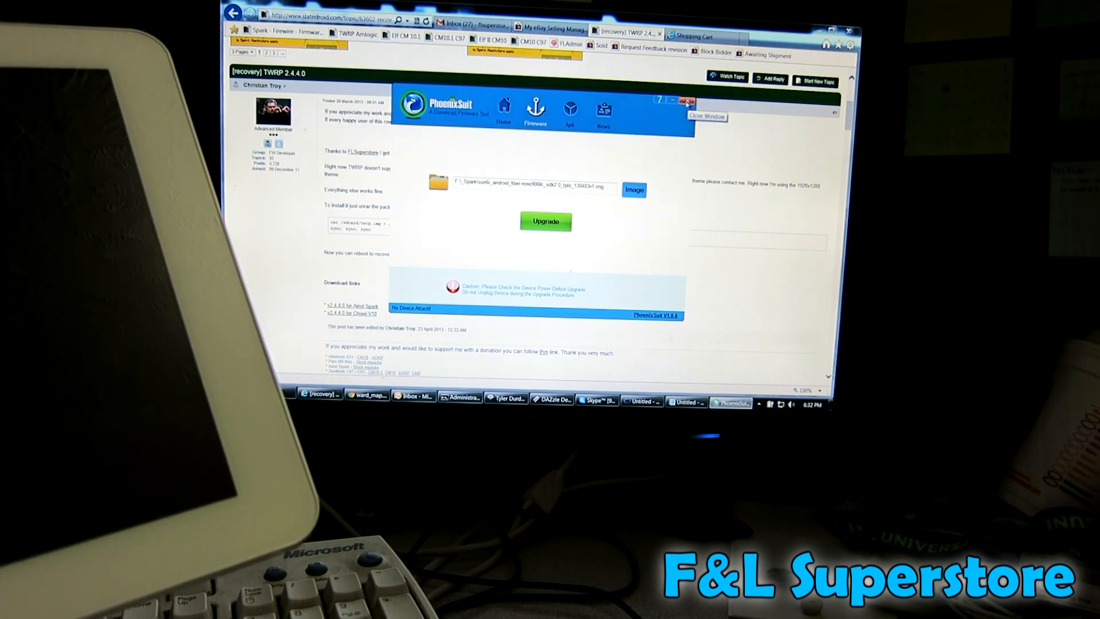
{"action": "left_click", "coordinate": [633, 189]}
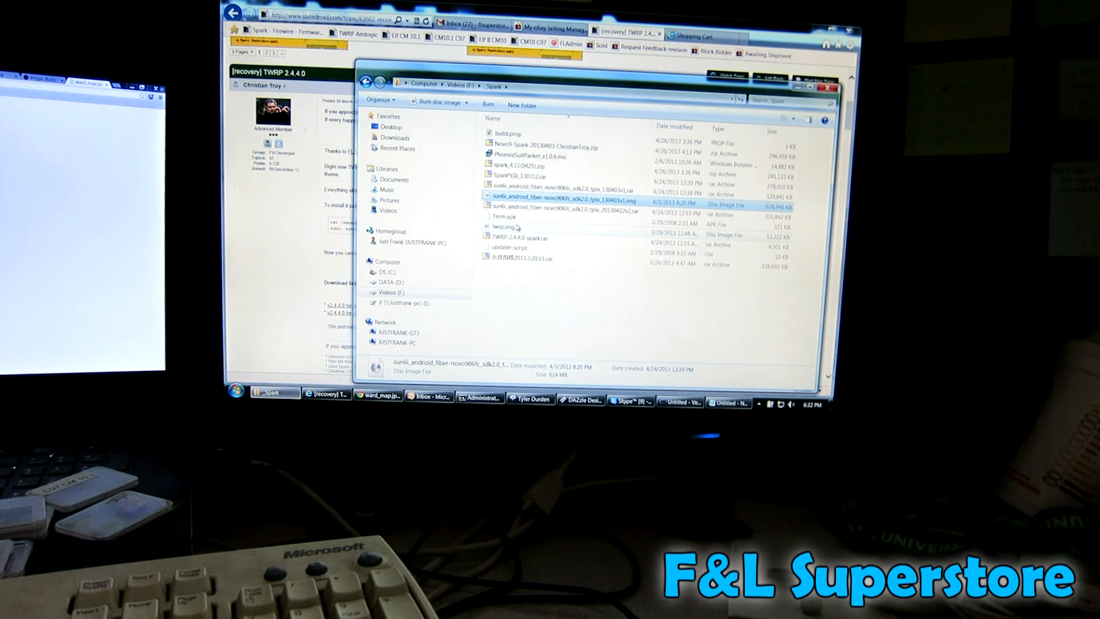
{"action": "mouse_move", "coordinate": [516, 237]}
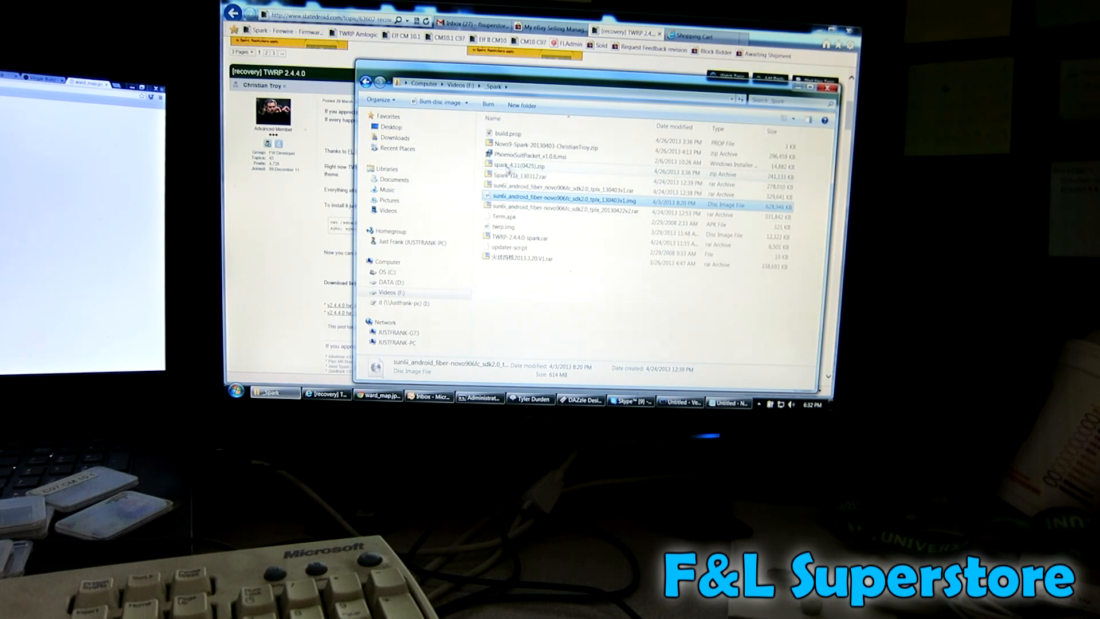
{"action": "double_click", "coordinate": [519, 166]}
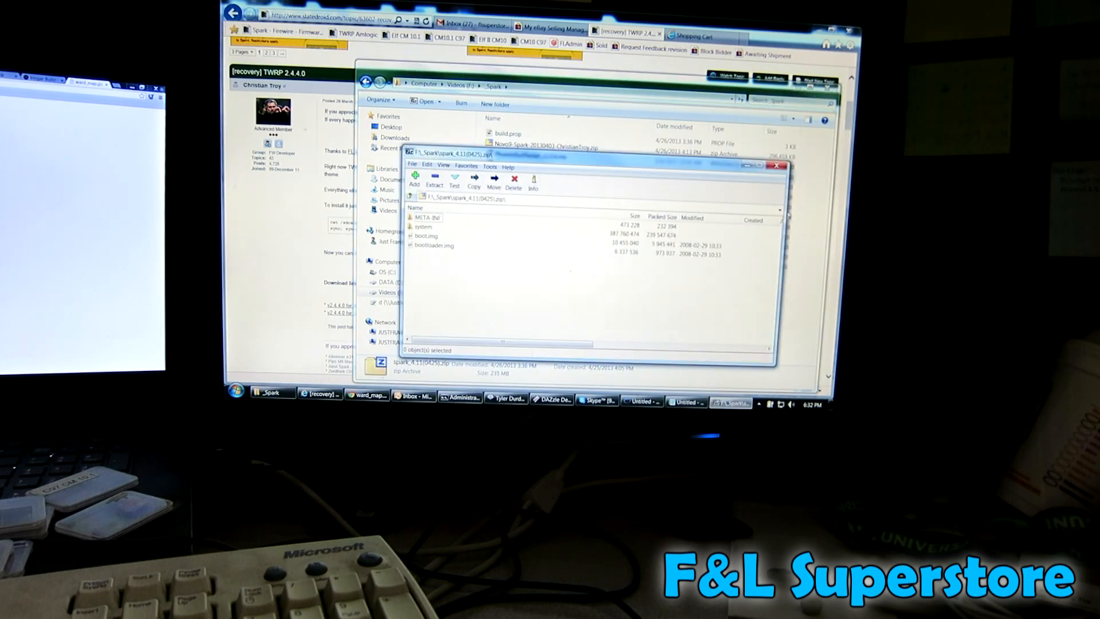
{"action": "left_click", "coordinate": [777, 164]}
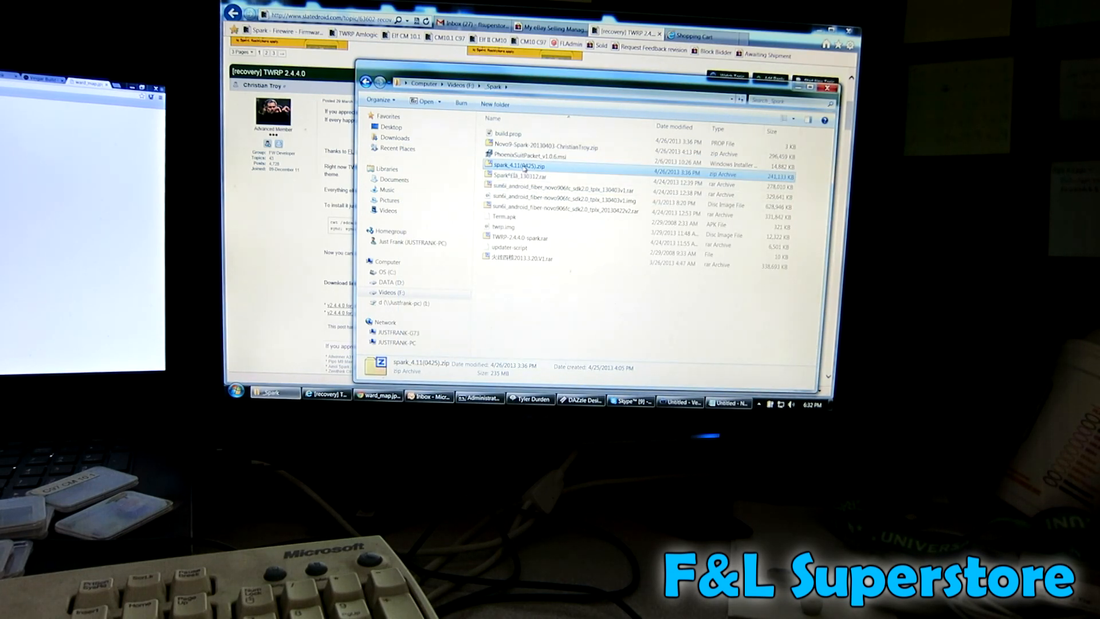
{"action": "double_click", "coordinate": [522, 165]}
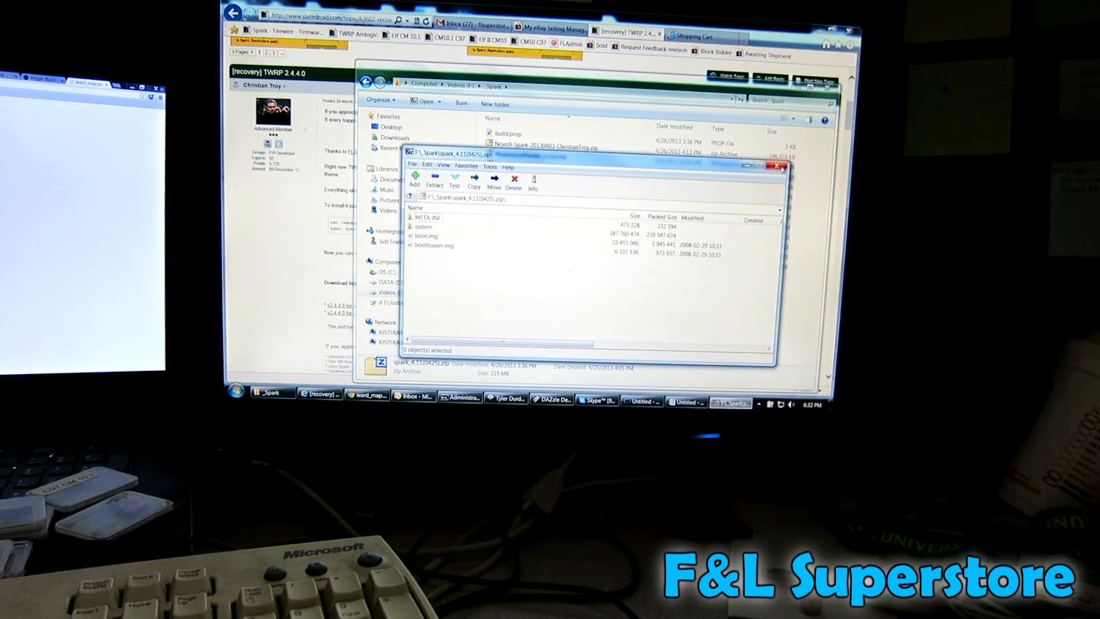
{"action": "left_click", "coordinate": [776, 164]}
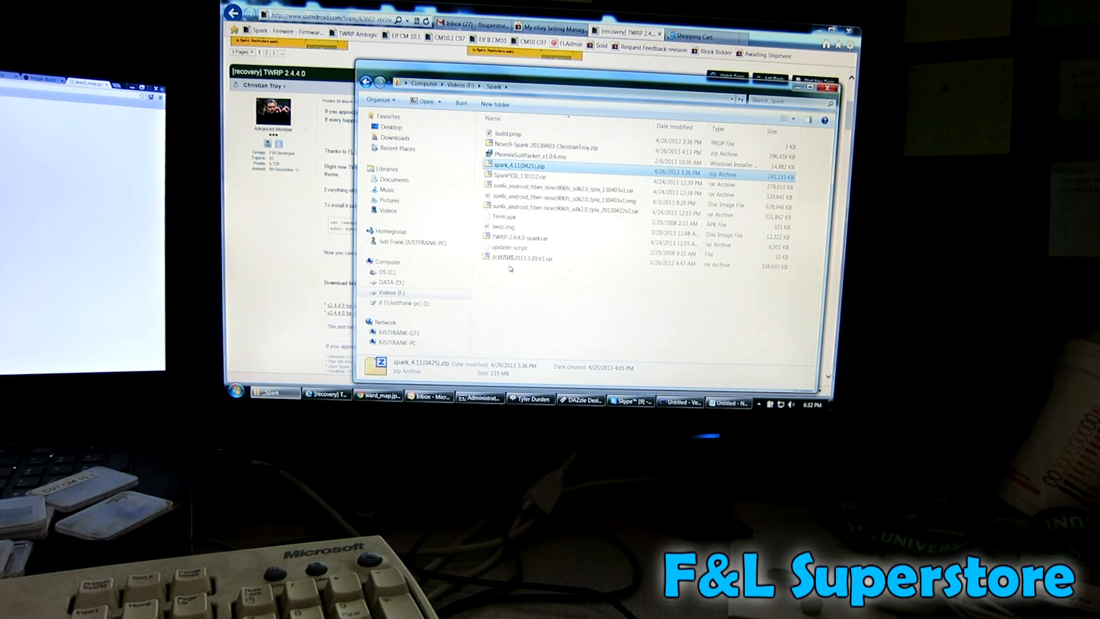
{"action": "double_click", "coordinate": [517, 165]}
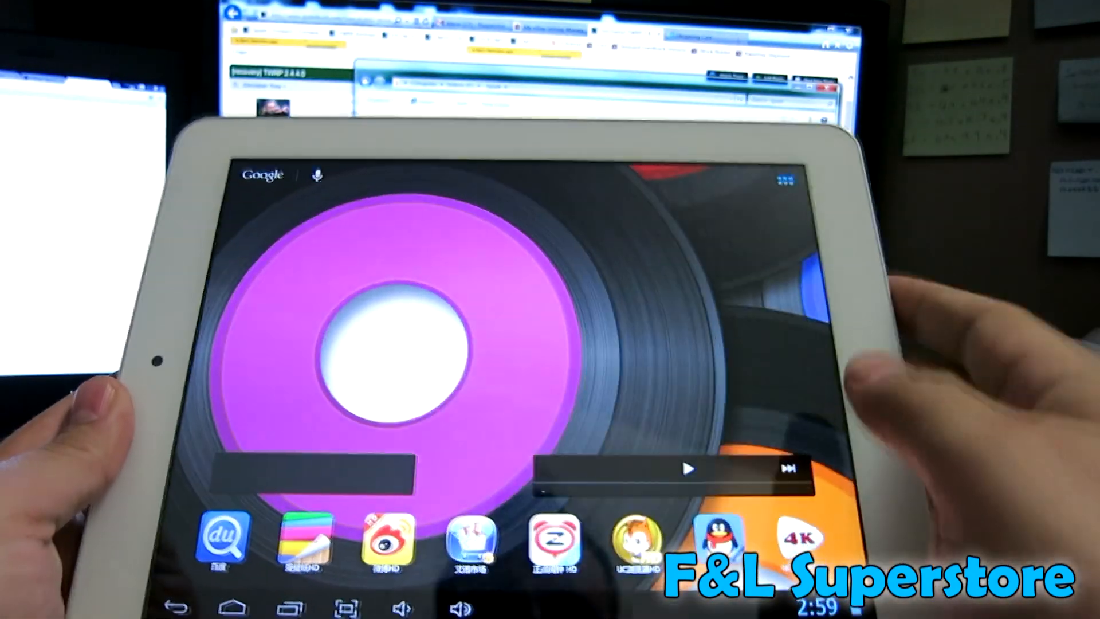
Step: Show the tablet's app drawer with all installed apps
{"action": "left_click", "coordinate": [777, 176]}
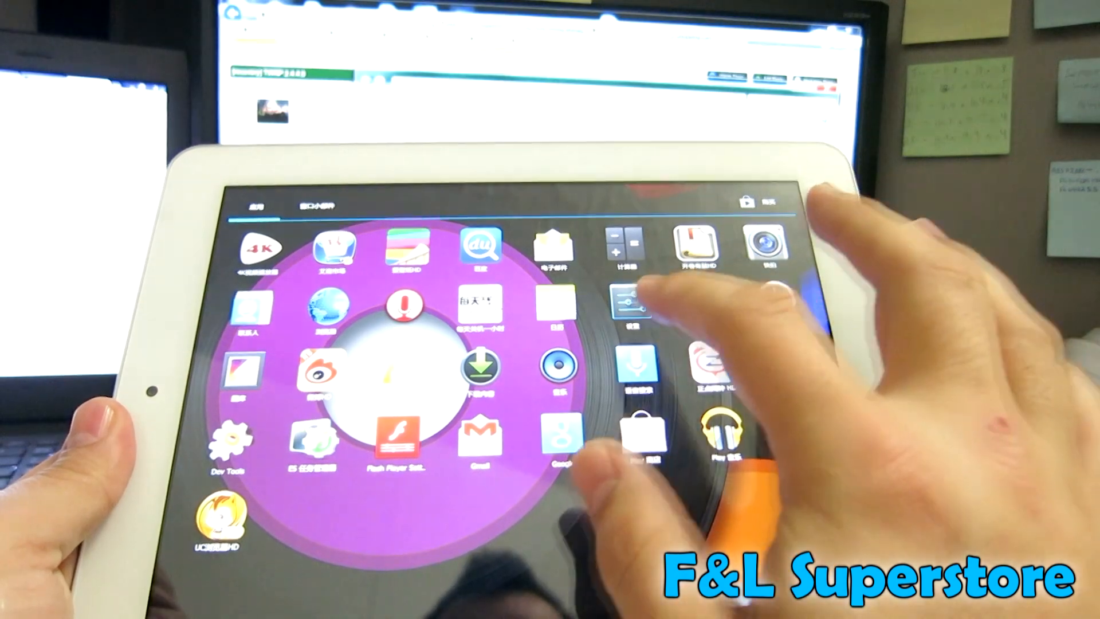
Step: Set the system language to English (United States) under Settings > Language & input
{"action": "left_click", "coordinate": [632, 308]}
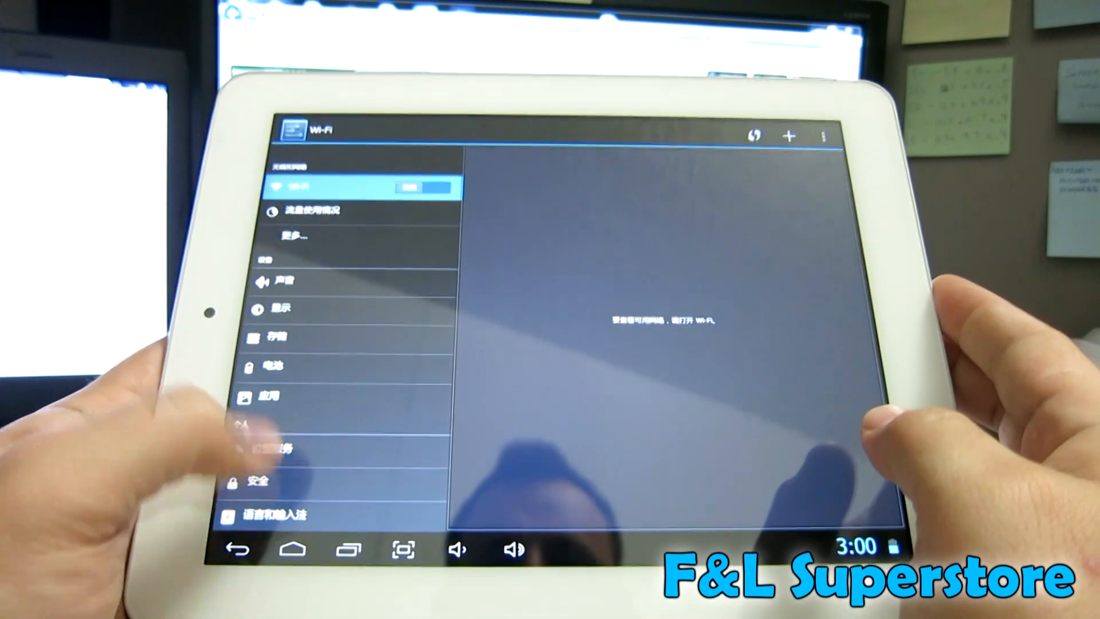
{"action": "left_click", "coordinate": [273, 513]}
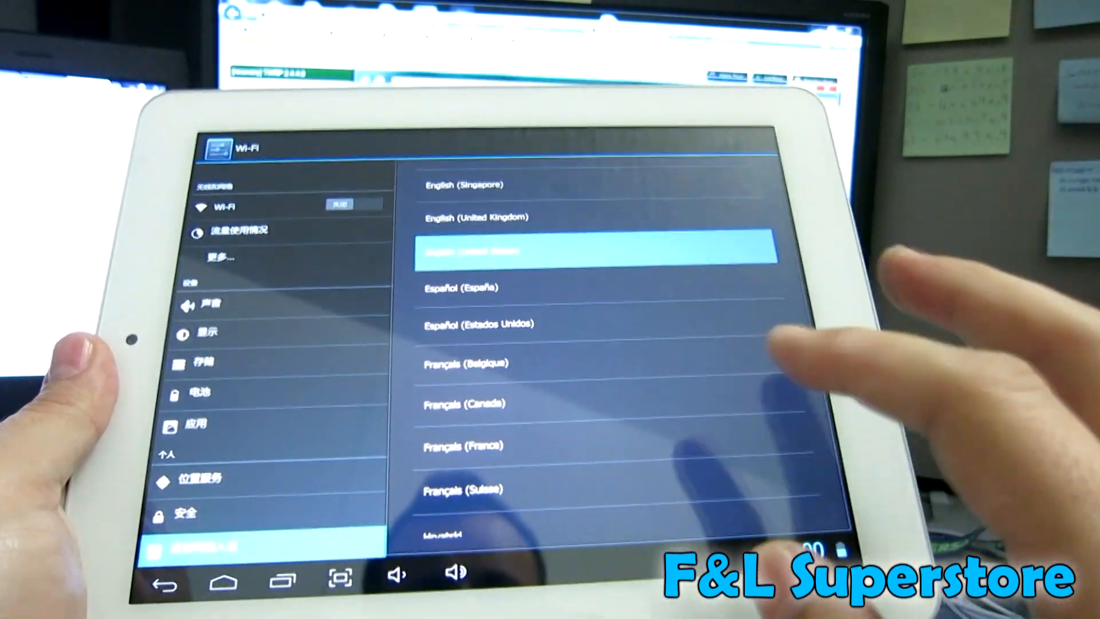
{"action": "left_click", "coordinate": [588, 248]}
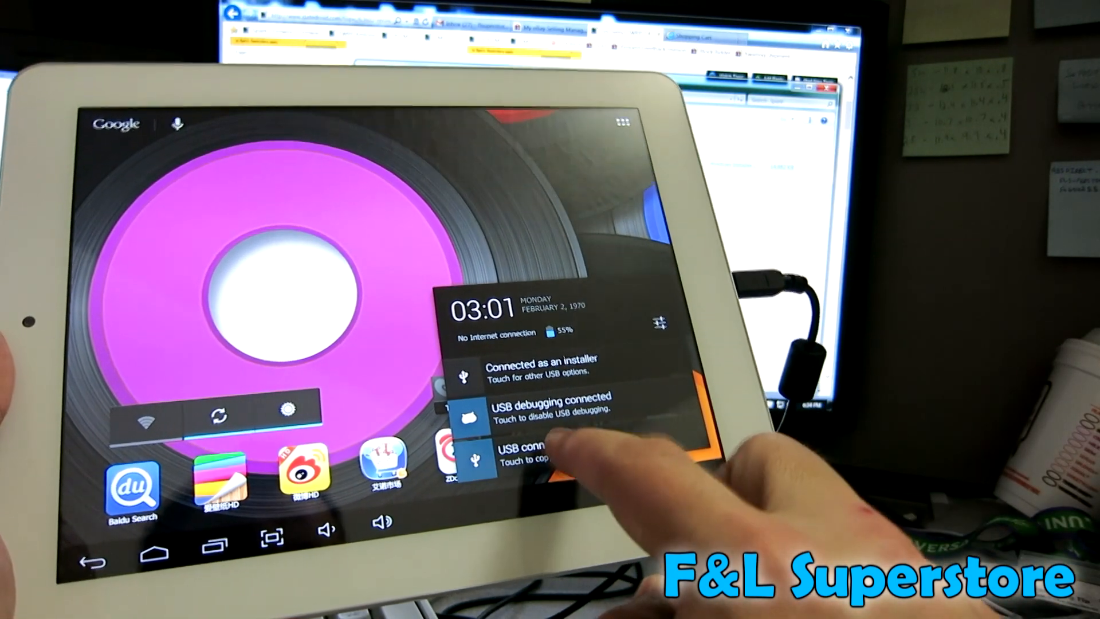
Step: Turn on USB storage from the 'USB connected' notification so the NOVO9-SPARK drive mounts
{"action": "left_click", "coordinate": [533, 456]}
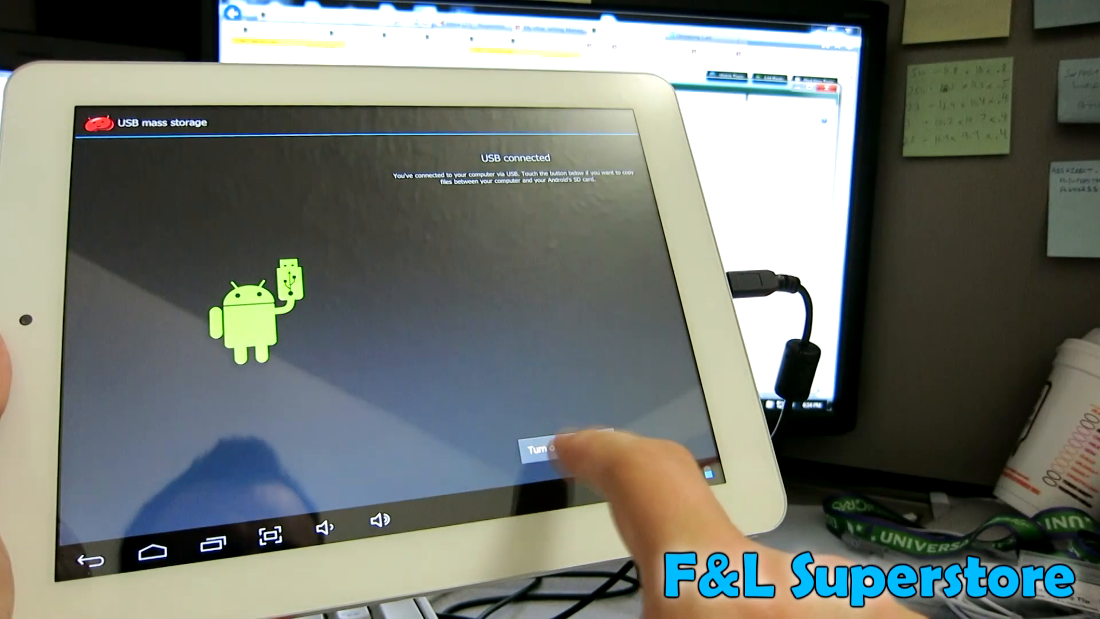
{"action": "left_click", "coordinate": [543, 449]}
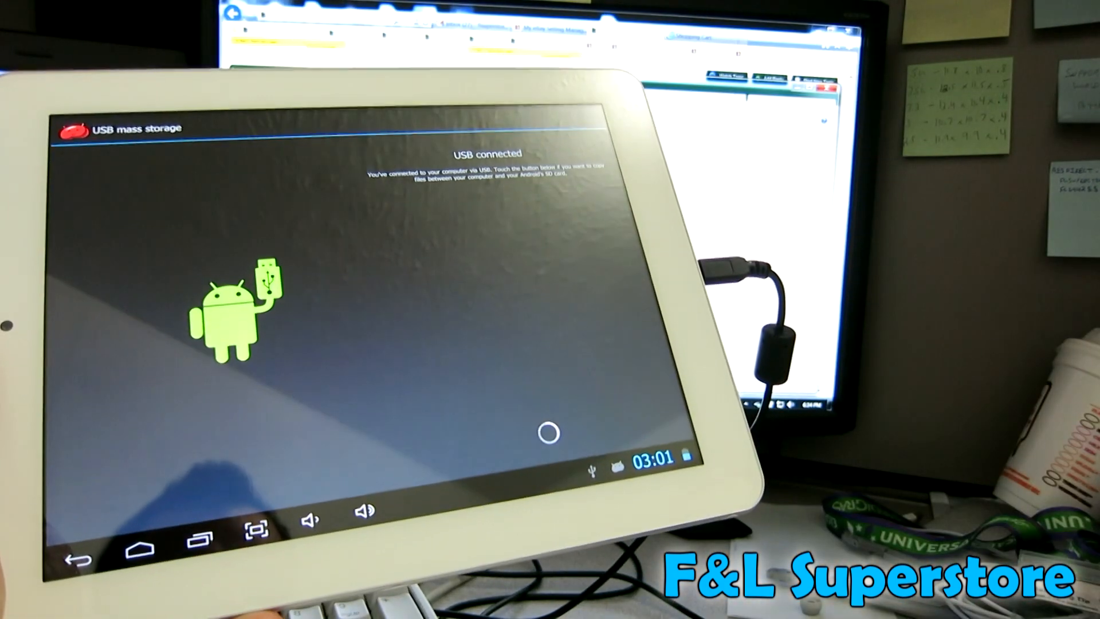
{"action": "left_click", "coordinate": [548, 433]}
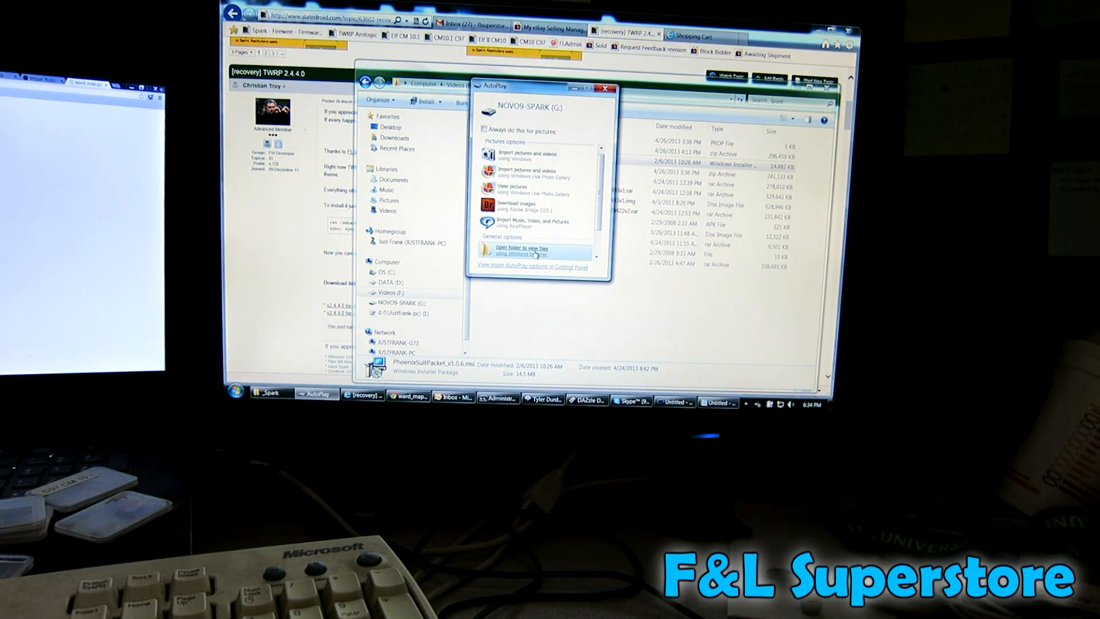
Step: Browse the NOVO9-SPARK drive from AutoPlay and select the ROM zip, Term.apk and twrp.img
{"action": "left_click", "coordinate": [522, 251]}
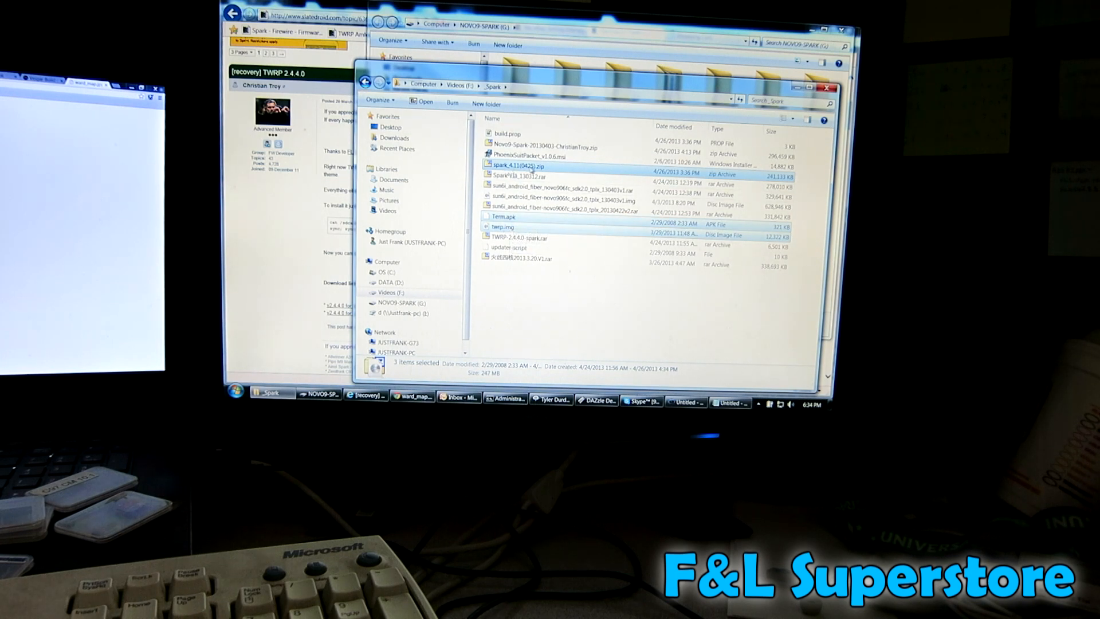
{"action": "mouse_move", "coordinate": [501, 216]}
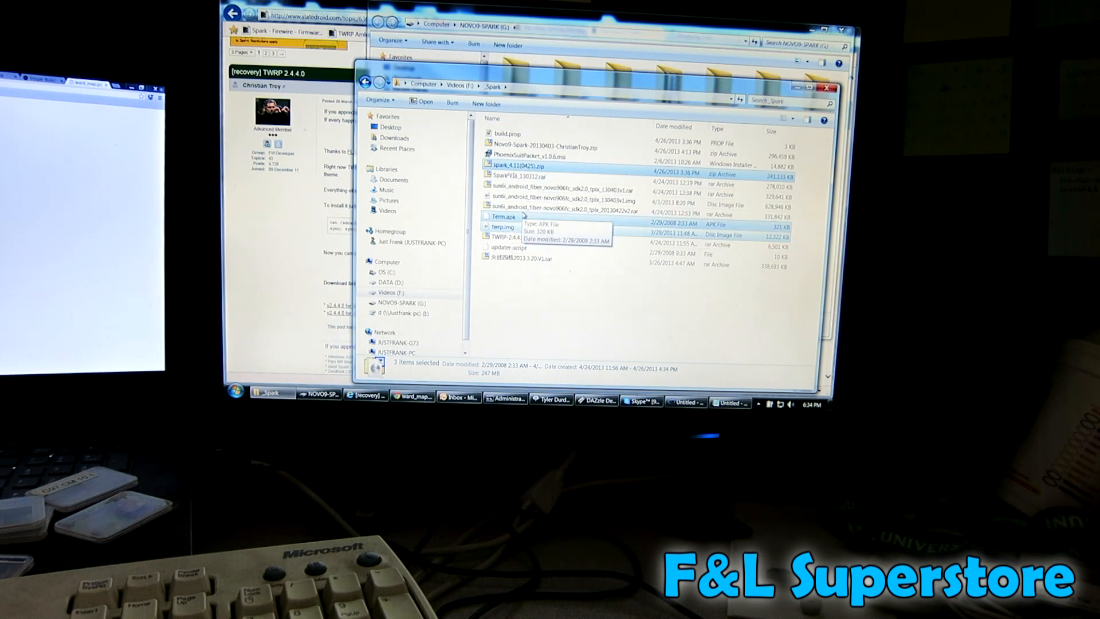
{"action": "left_click", "coordinate": [828, 87]}
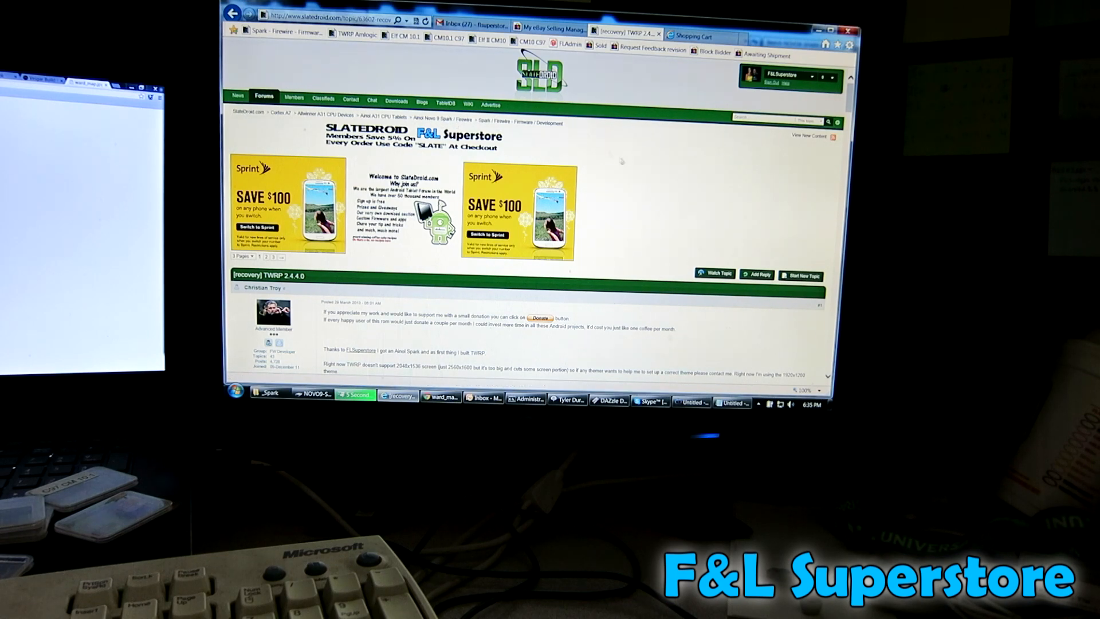
{"action": "scroll", "scroll_direction": "down", "scroll_amount": 3}
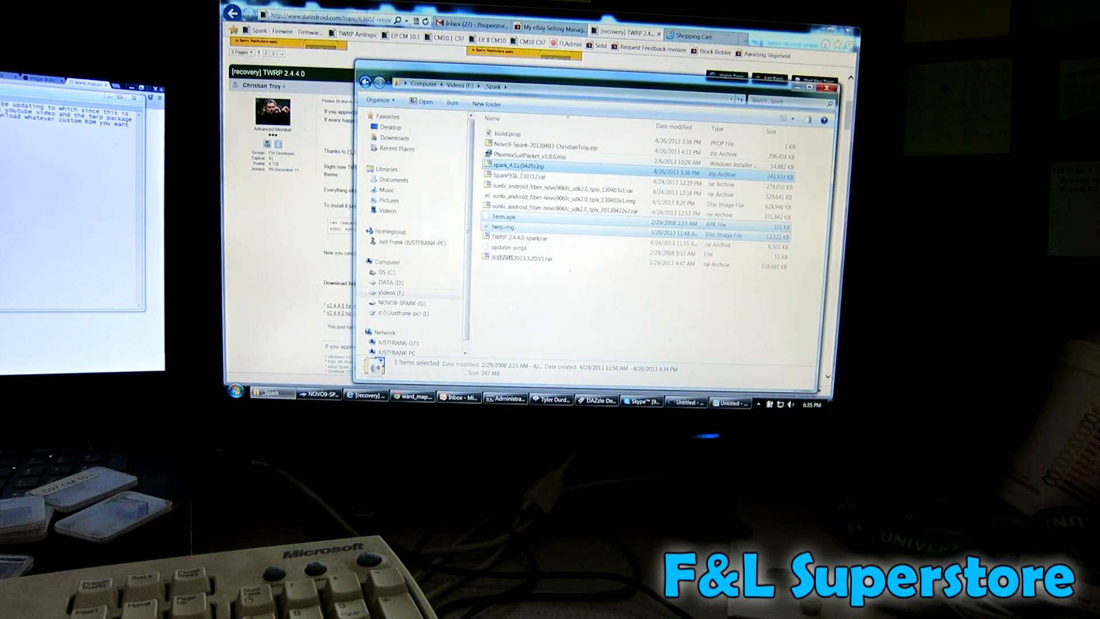
{"action": "left_click", "coordinate": [399, 302]}
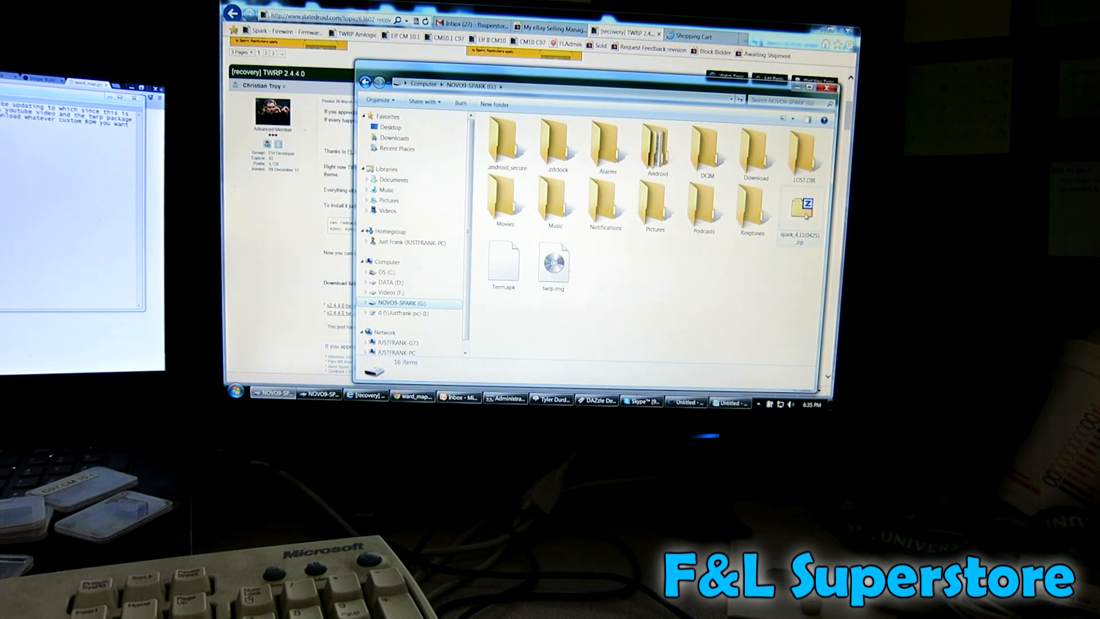
{"action": "left_click", "coordinate": [800, 211]}
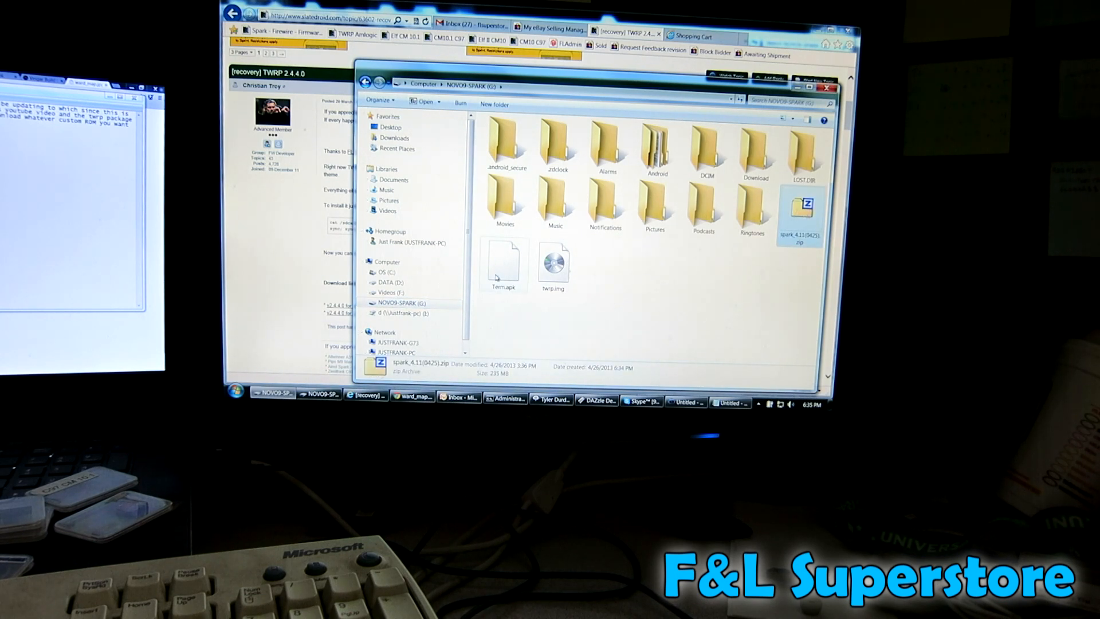
{"action": "left_click", "coordinate": [554, 264]}
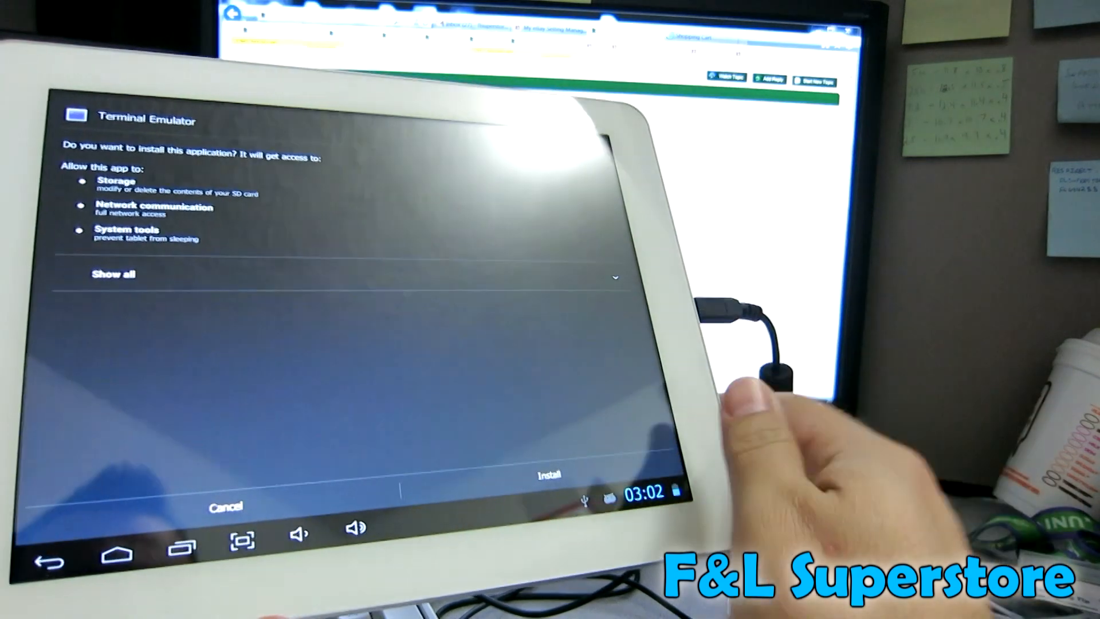
Step: Install Terminal Emulator from Term.apk and launch it
{"action": "left_click", "coordinate": [548, 477]}
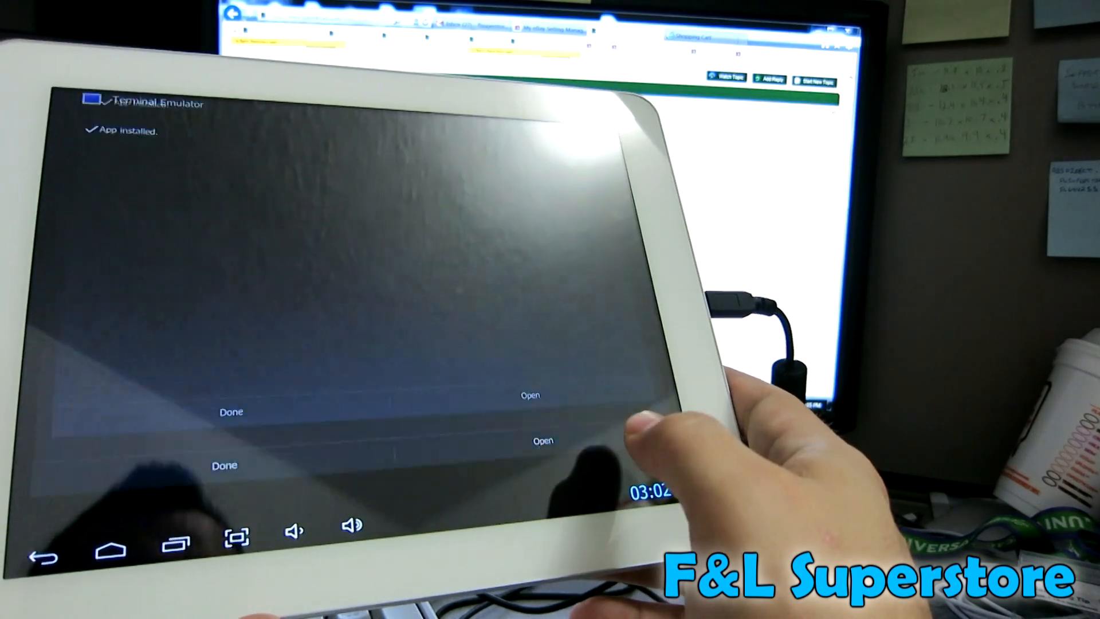
{"action": "left_click", "coordinate": [529, 395]}
{"action": "type", "text": "cat /sdcard/twrp.img > /dev/blo"}
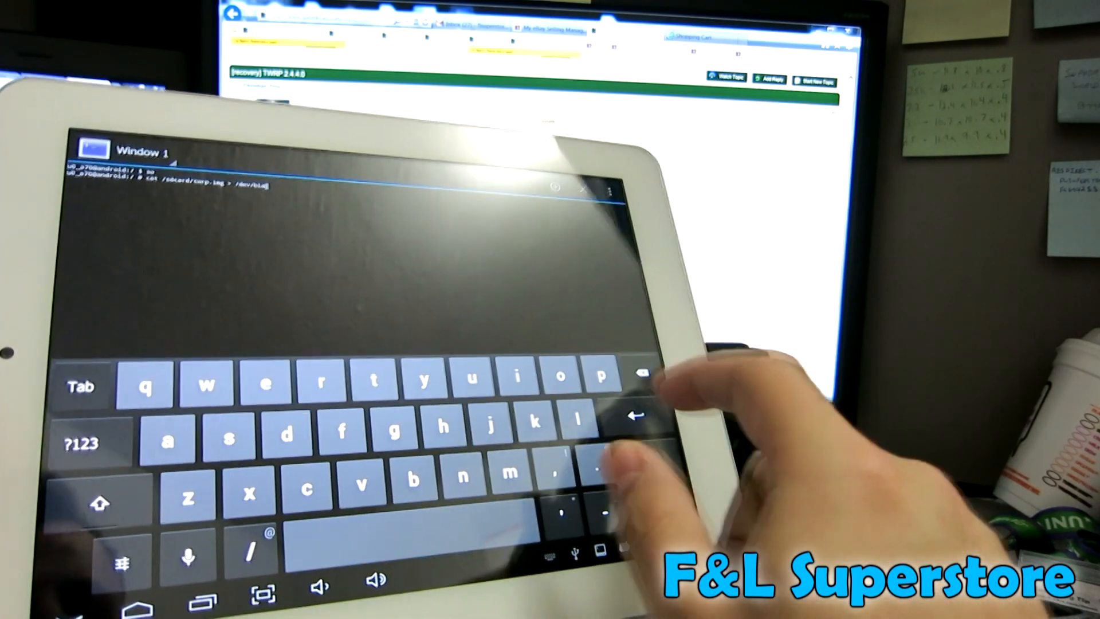
Step: As root, run cat /sdcard/twrp.img > /dev/block/nandg, then sync; sync
{"action": "left_click", "coordinate": [564, 380]}
{"action": "type", "text": "sync"}
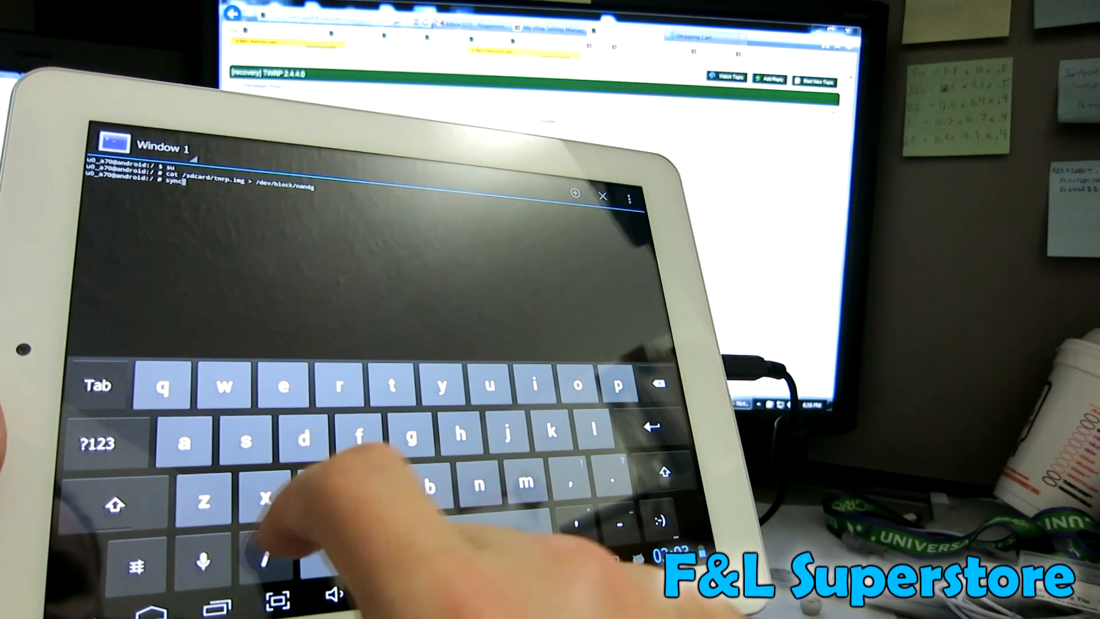
{"action": "left_click", "coordinate": [96, 443]}
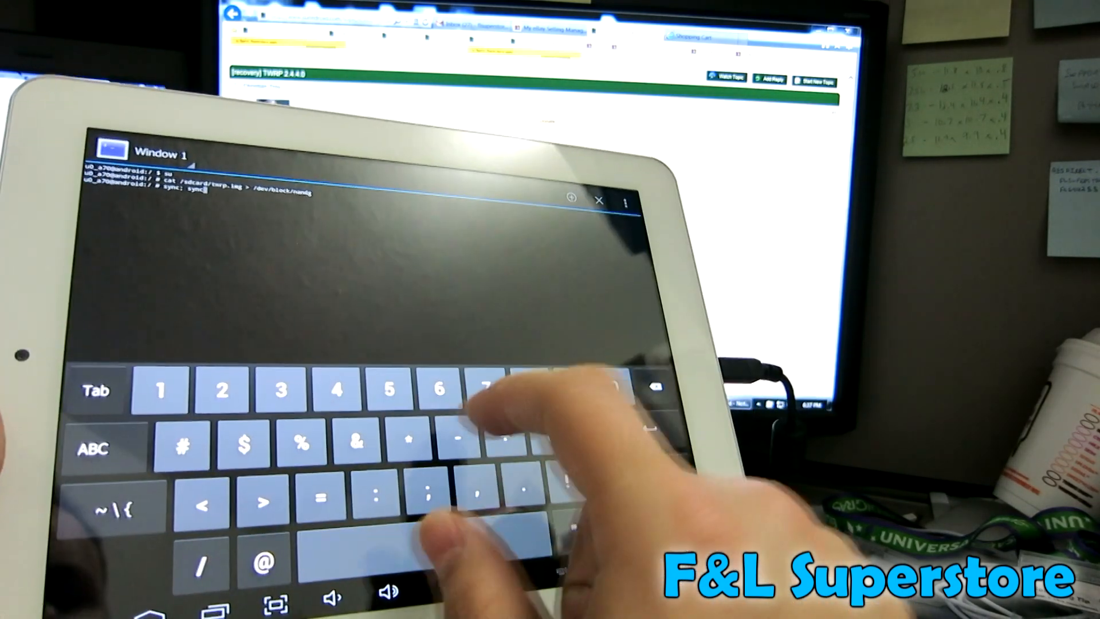
{"action": "left_click", "coordinate": [92, 448]}
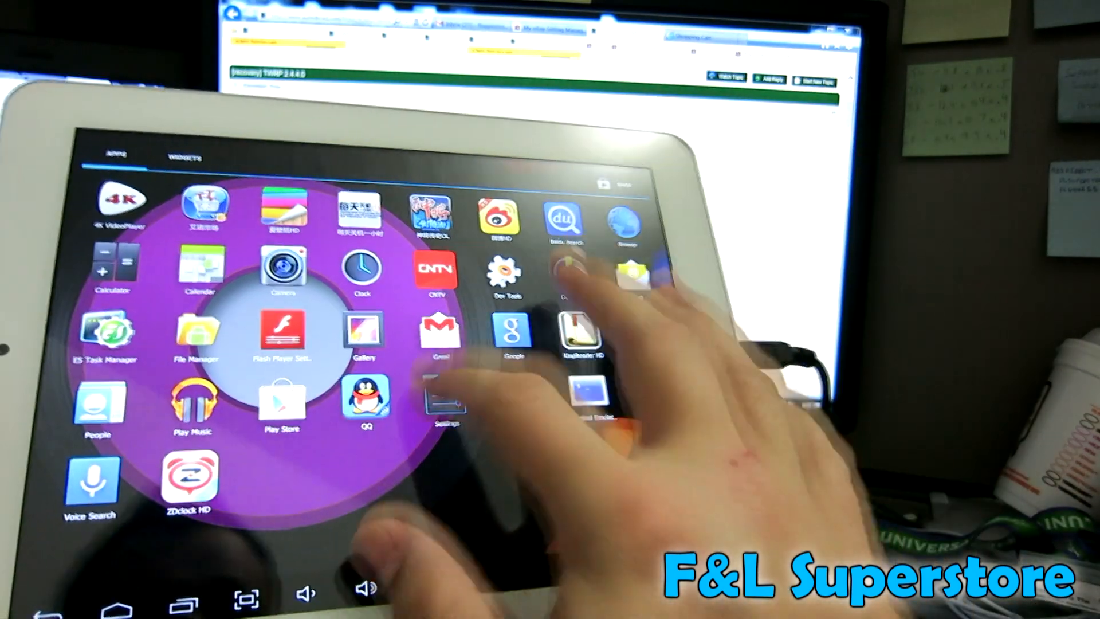
Step: Reboot into recovery via Settings > Backup & reset > Recovery Mode, confirmed with OK
{"action": "left_click", "coordinate": [445, 404]}
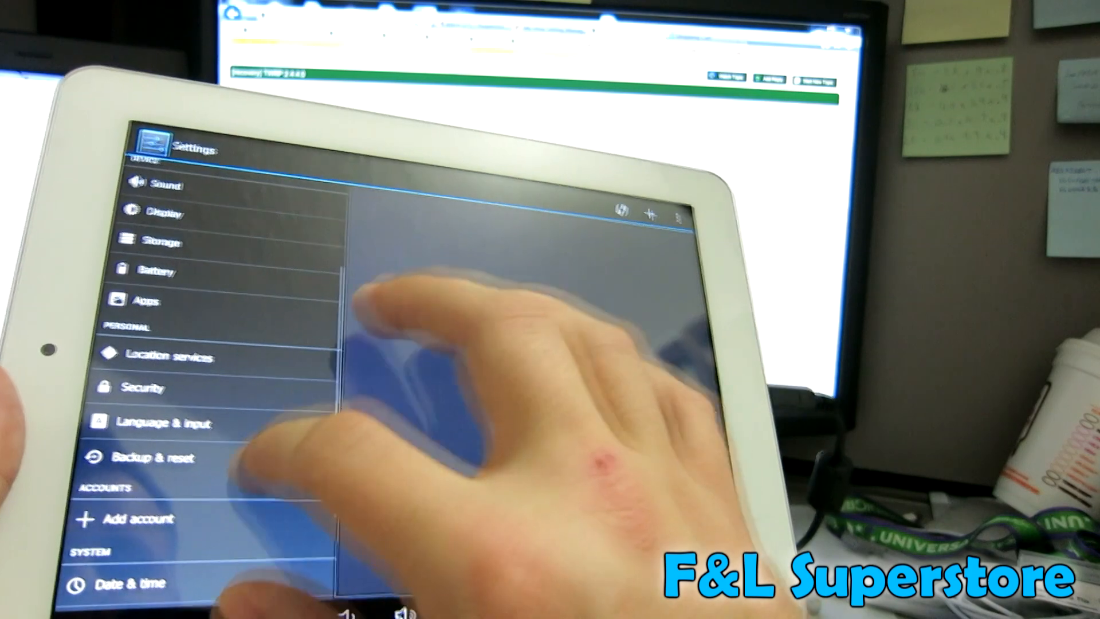
{"action": "left_click", "coordinate": [149, 457]}
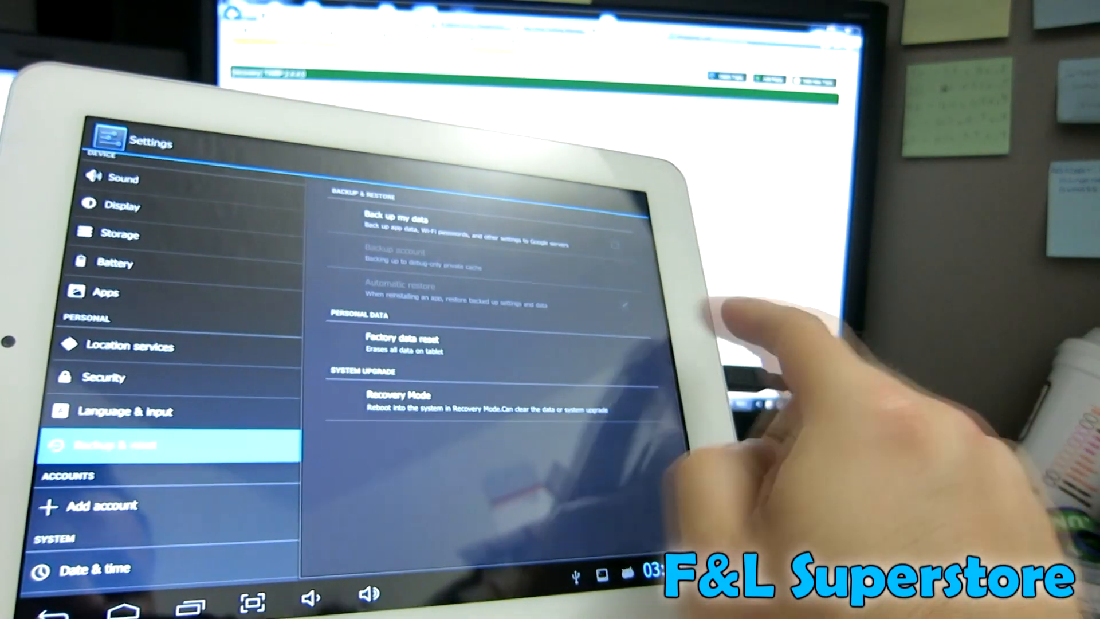
{"action": "left_click", "coordinate": [401, 396]}
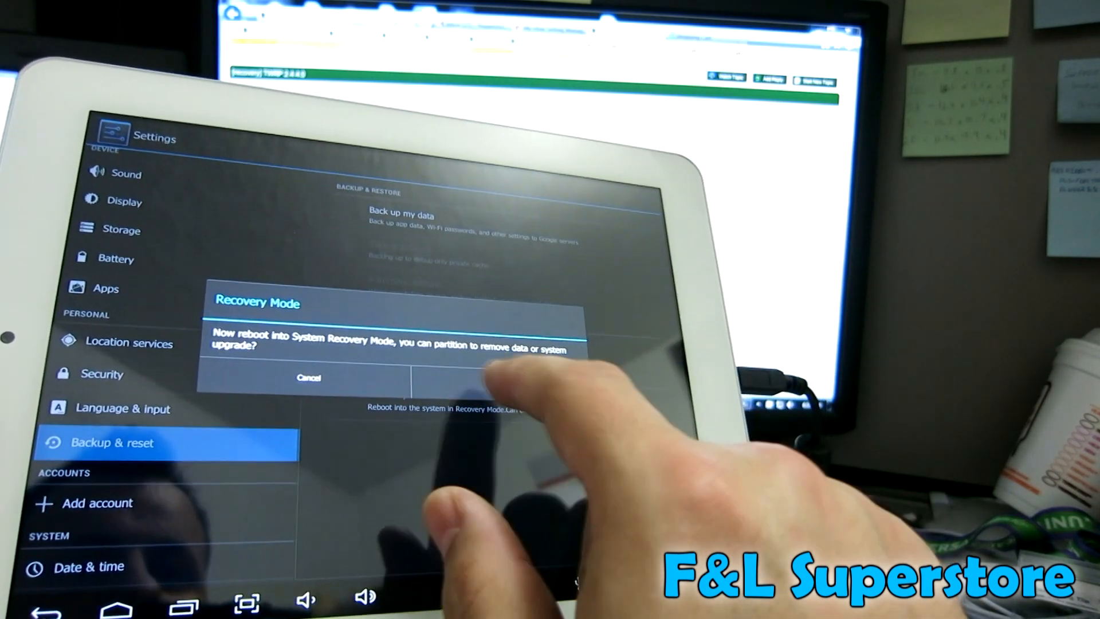
{"action": "left_click", "coordinate": [492, 377]}
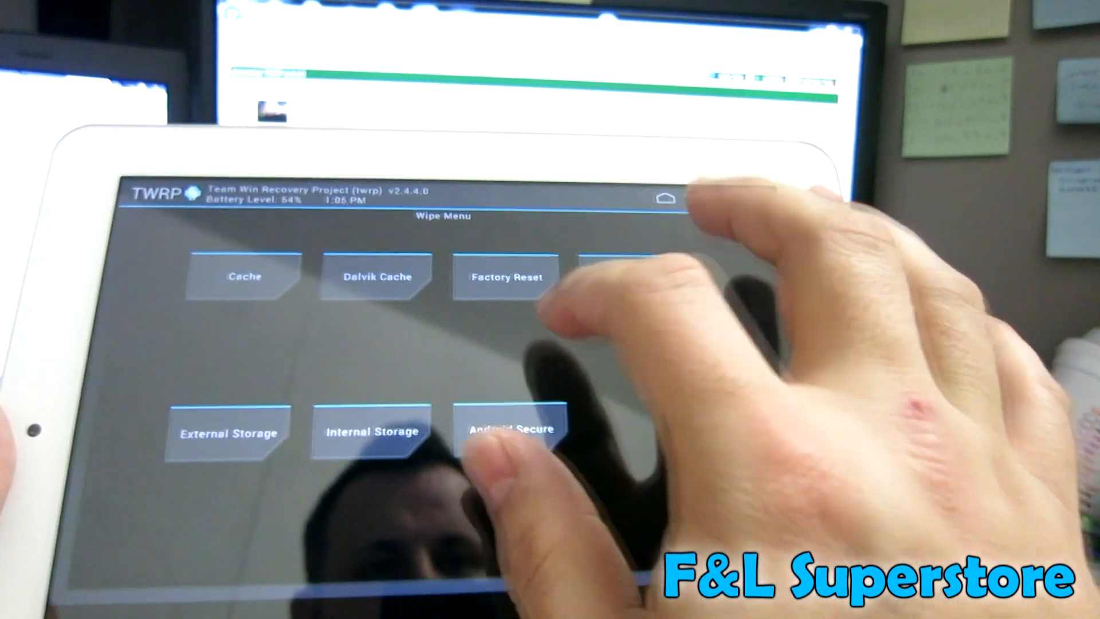
Step: Run Factory Reset and then a System wipe from TWRP's Wipe menu
{"action": "left_click", "coordinate": [504, 276]}
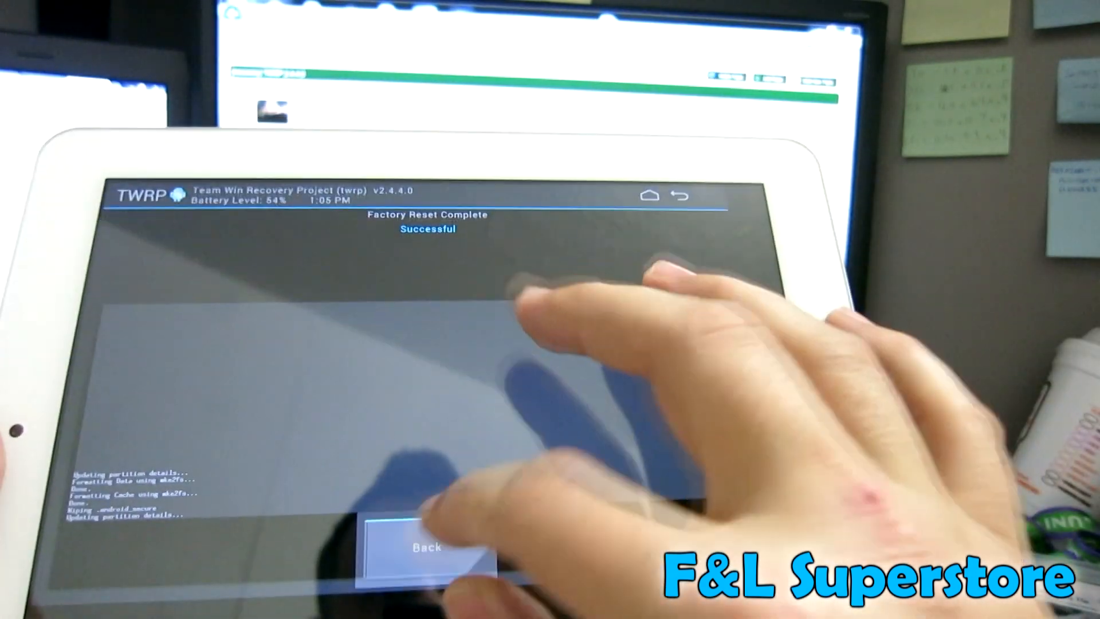
{"action": "left_click", "coordinate": [426, 549]}
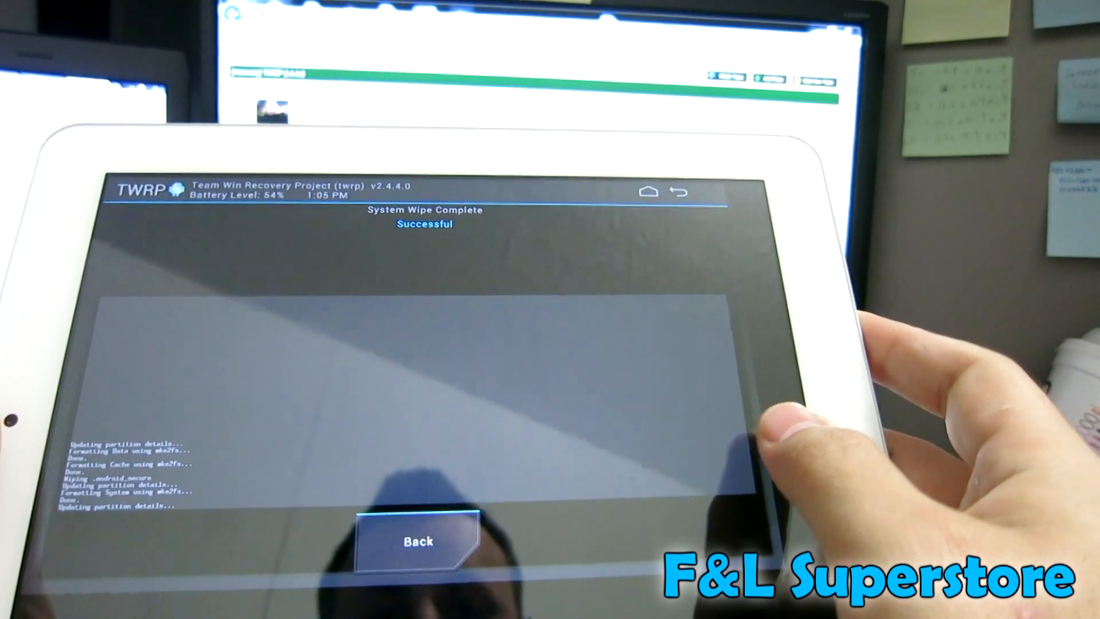
{"action": "left_click", "coordinate": [417, 541]}
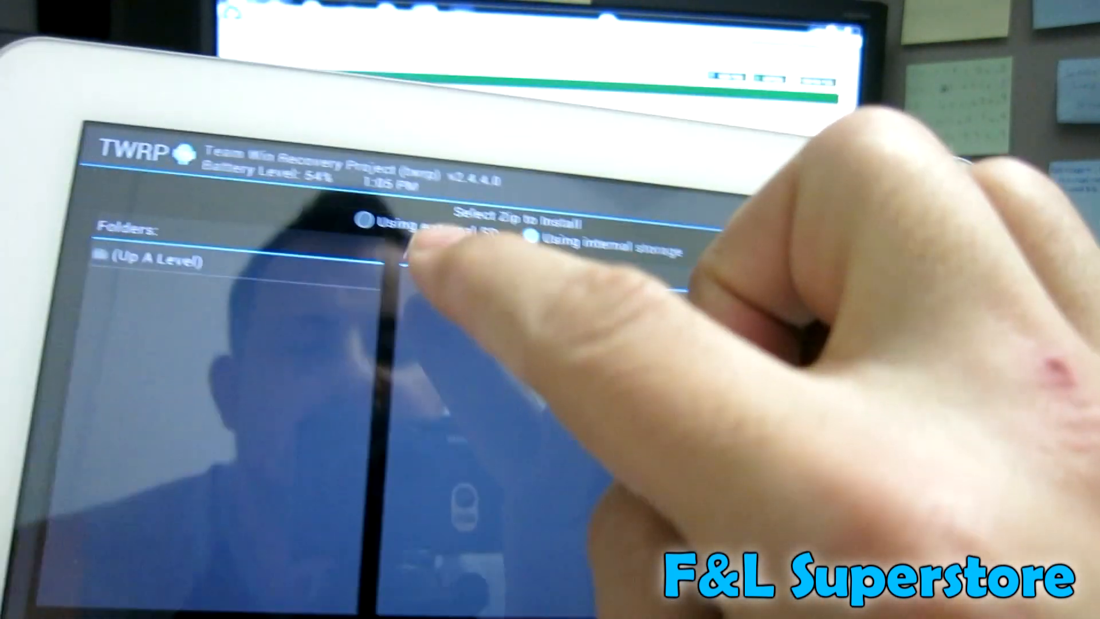
Step: Select spark_4.11(0425).zip from internal storage's emmc folder for flashing
{"action": "left_click", "coordinate": [532, 202]}
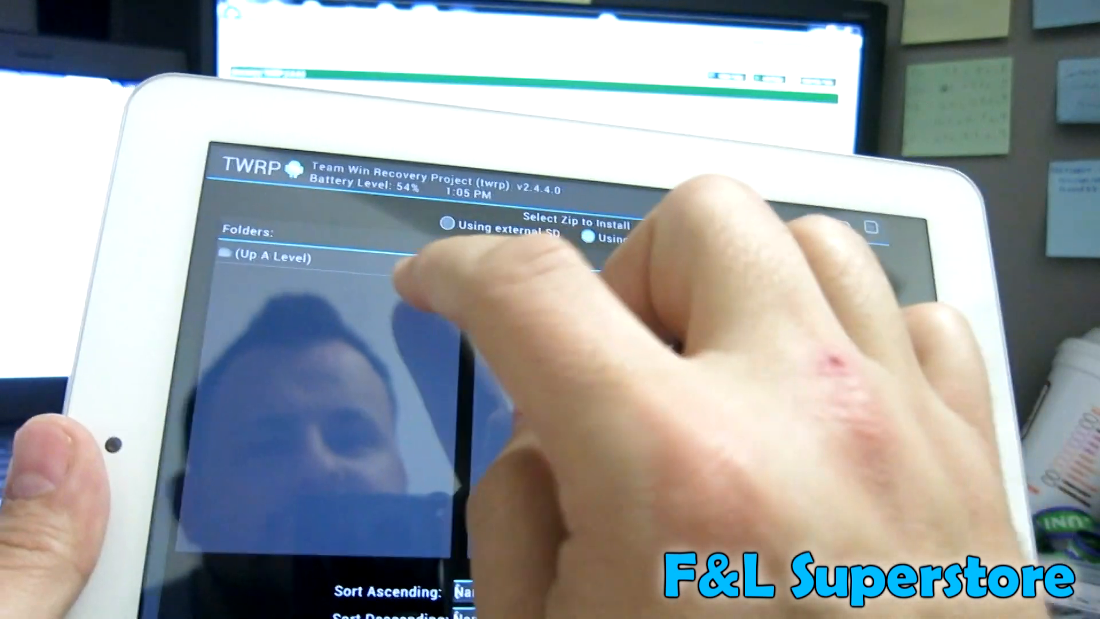
{"action": "left_click", "coordinate": [562, 238]}
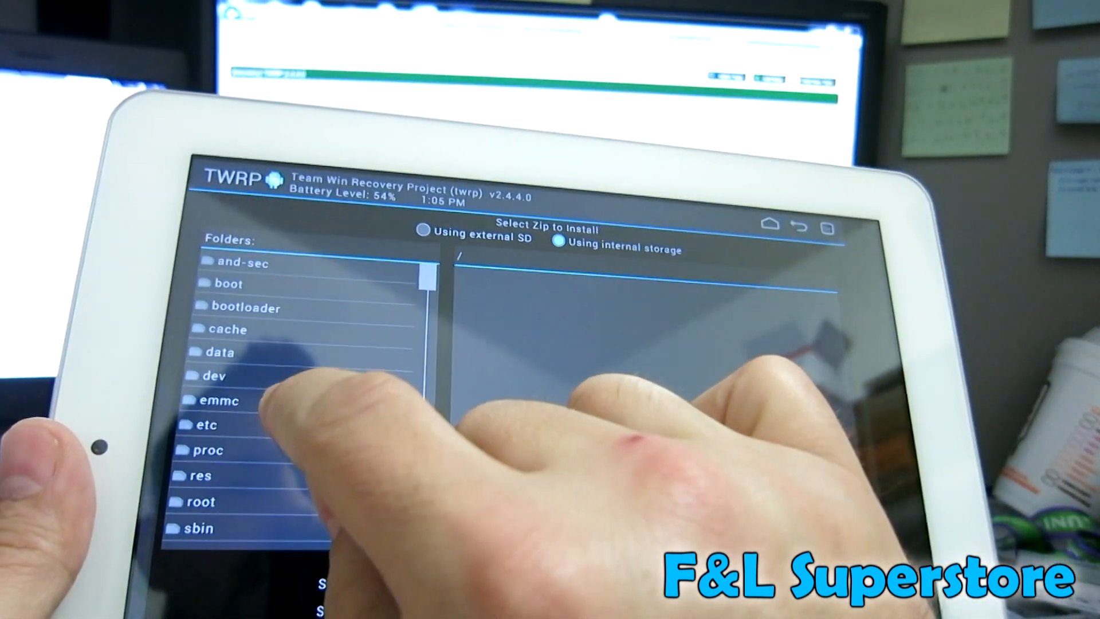
{"action": "left_click", "coordinate": [218, 400]}
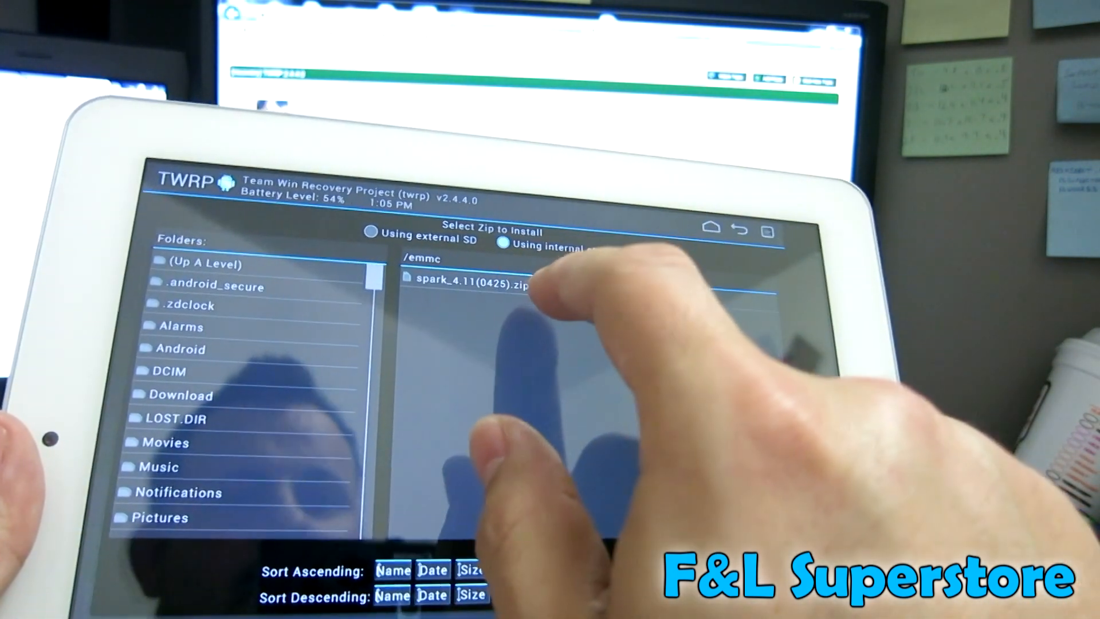
{"action": "left_click", "coordinate": [469, 283]}
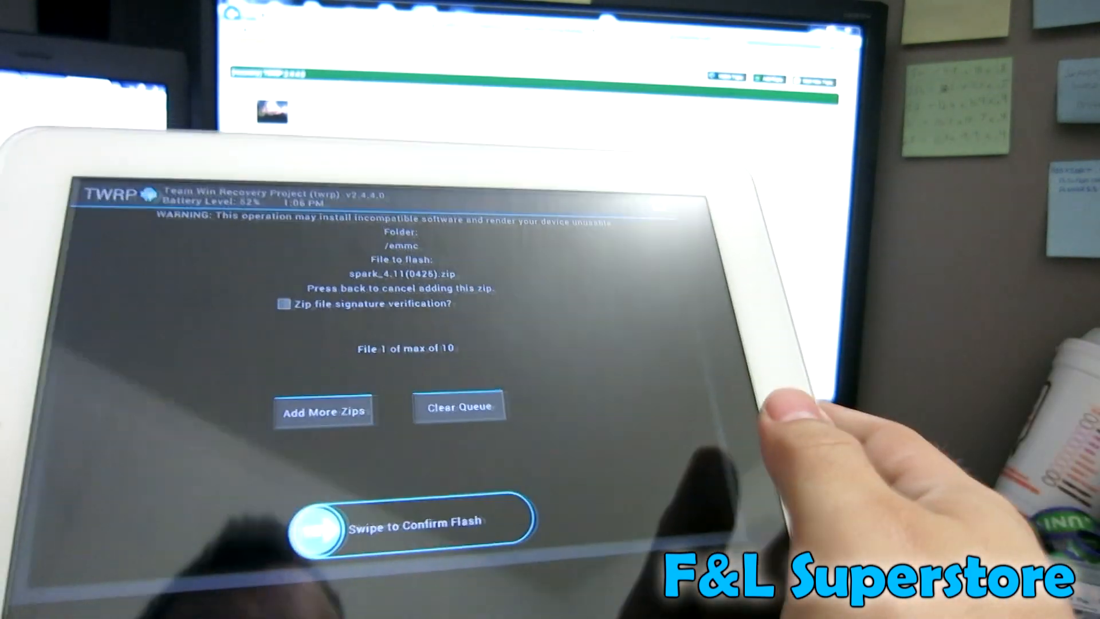
Step: Swipe to confirm flashing the queued spark_4.11(0425).zip ROM in TWRP
{"action": "left_click_drag", "start_coordinate": [323, 520], "coordinate": [505, 520]}
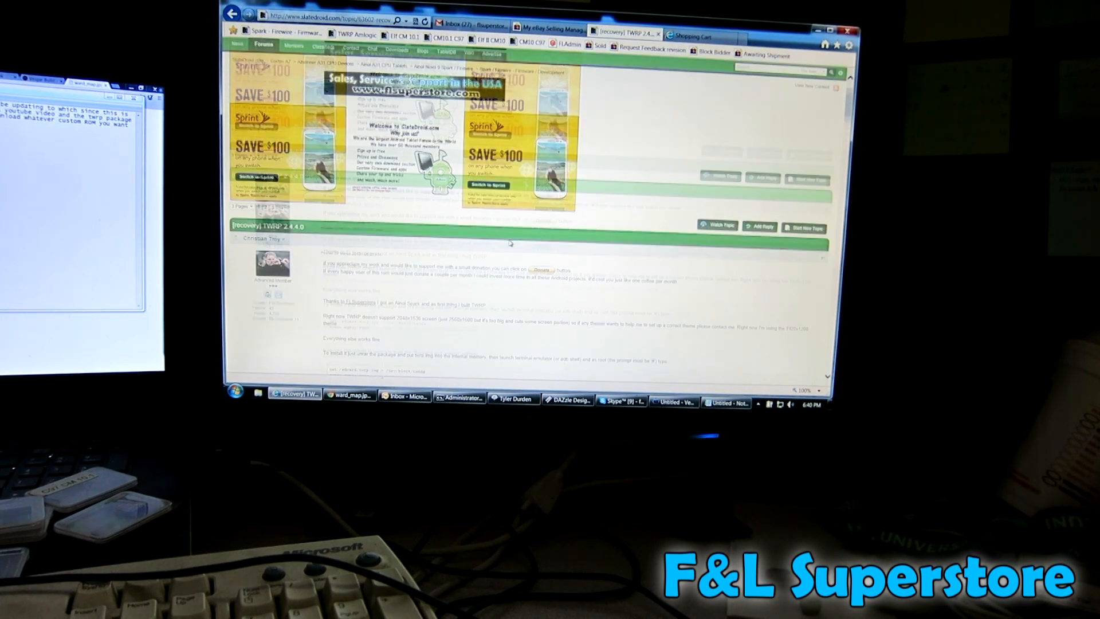
{"action": "scroll", "scroll_direction": "down", "scroll_amount": 3}
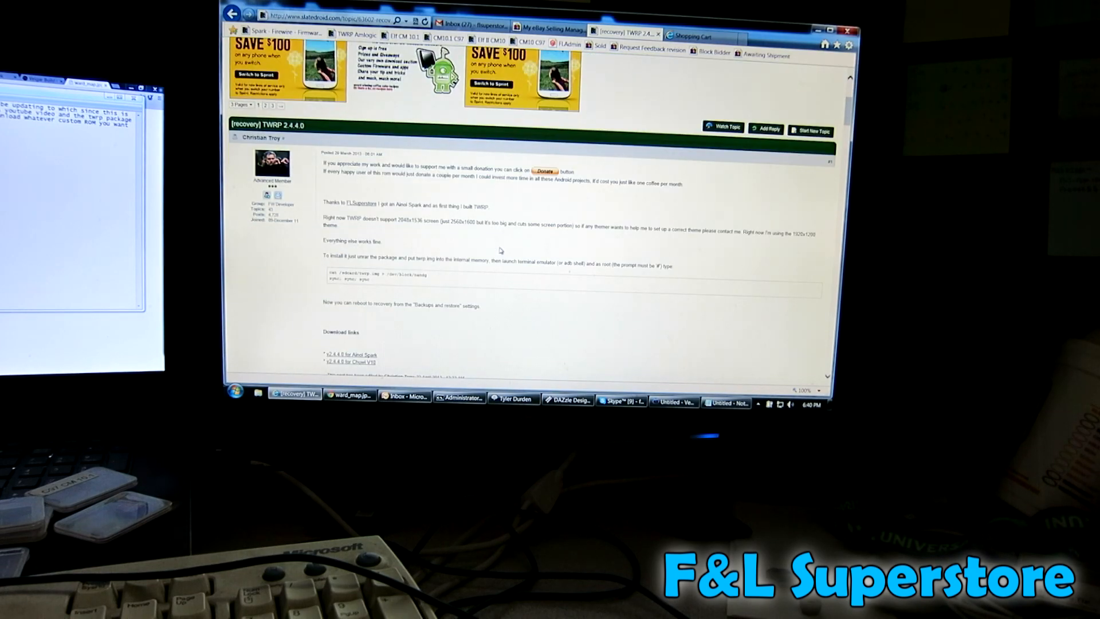